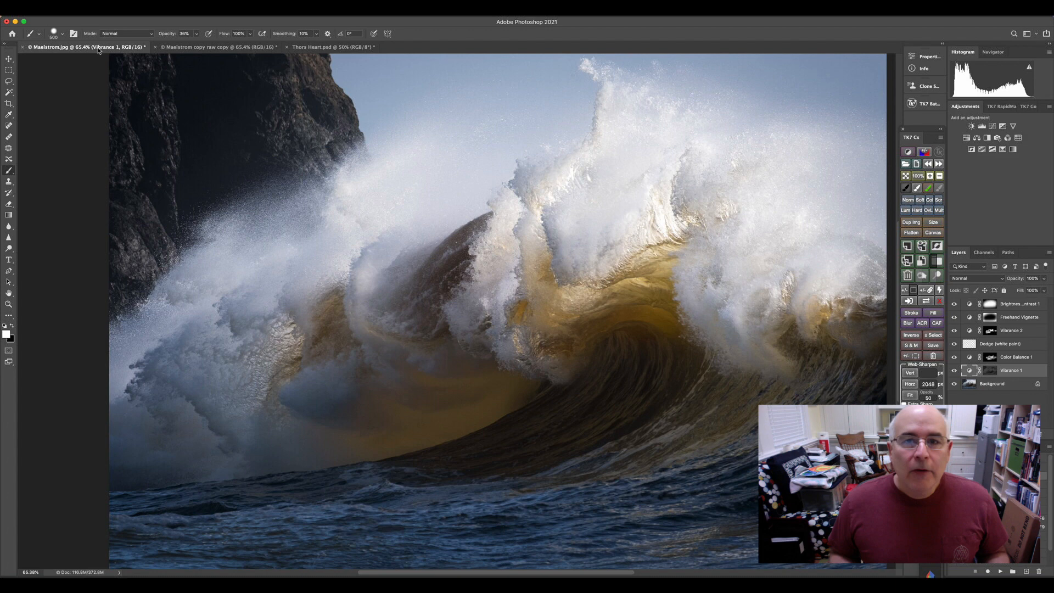
Shift Color Balance 1 midtones toward Yellow and toward Red to warm the wave
{"action": "left_click", "coordinate": [216, 47]}
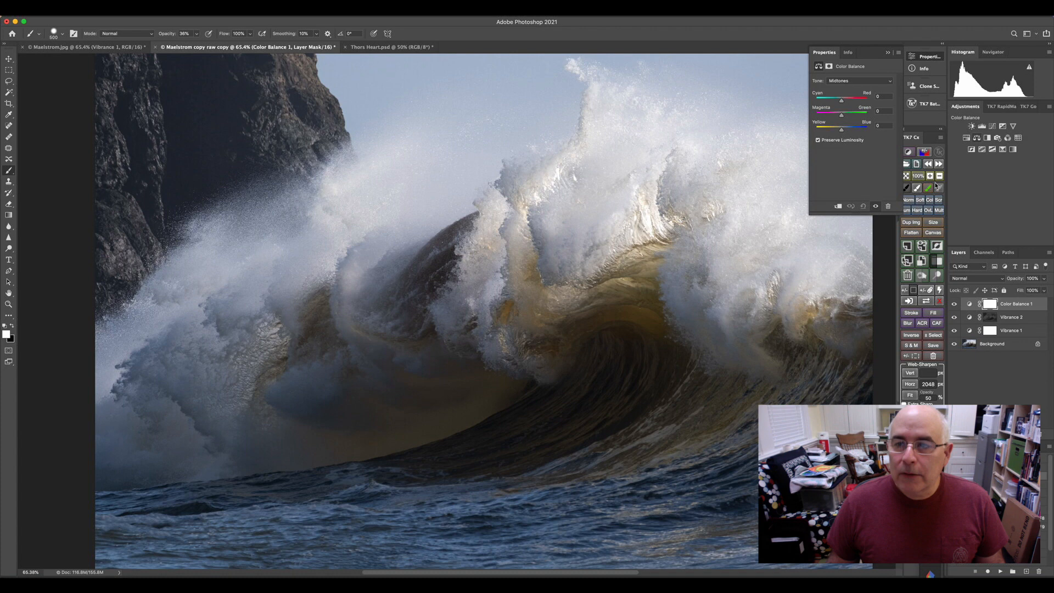
{"action": "left_click_drag", "start_coordinate": [841, 130], "coordinate": [831, 129]}
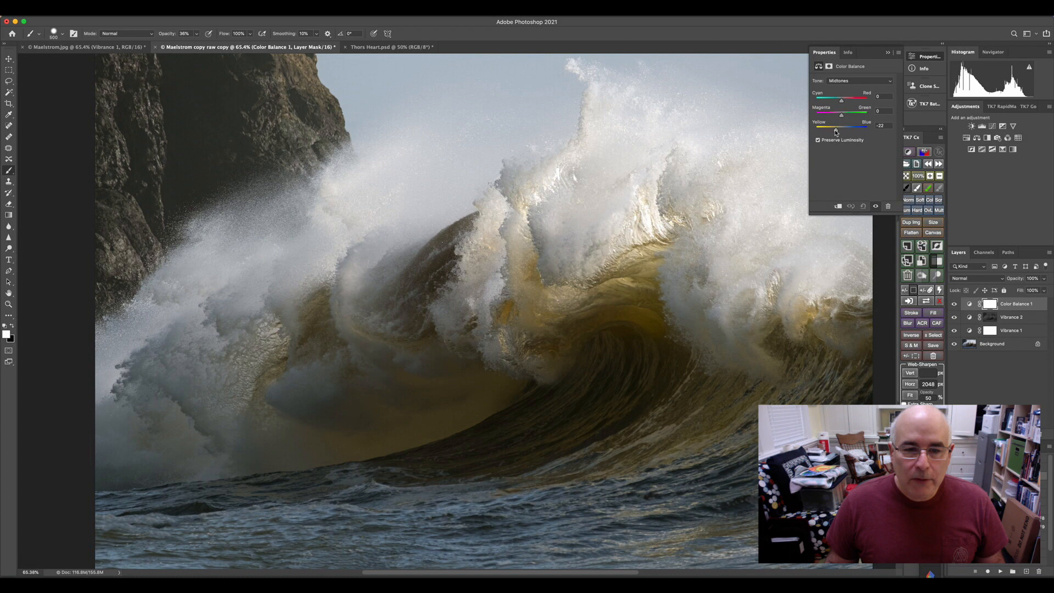
{"action": "left_click_drag", "start_coordinate": [840, 97], "coordinate": [857, 97]}
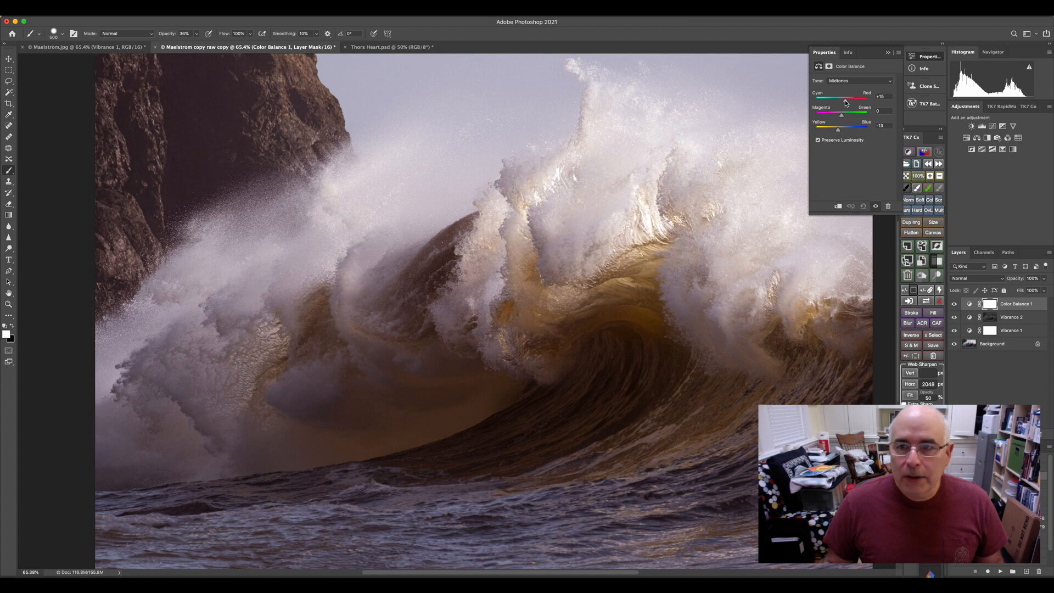
{"action": "left_click_drag", "start_coordinate": [858, 100], "coordinate": [842, 100]}
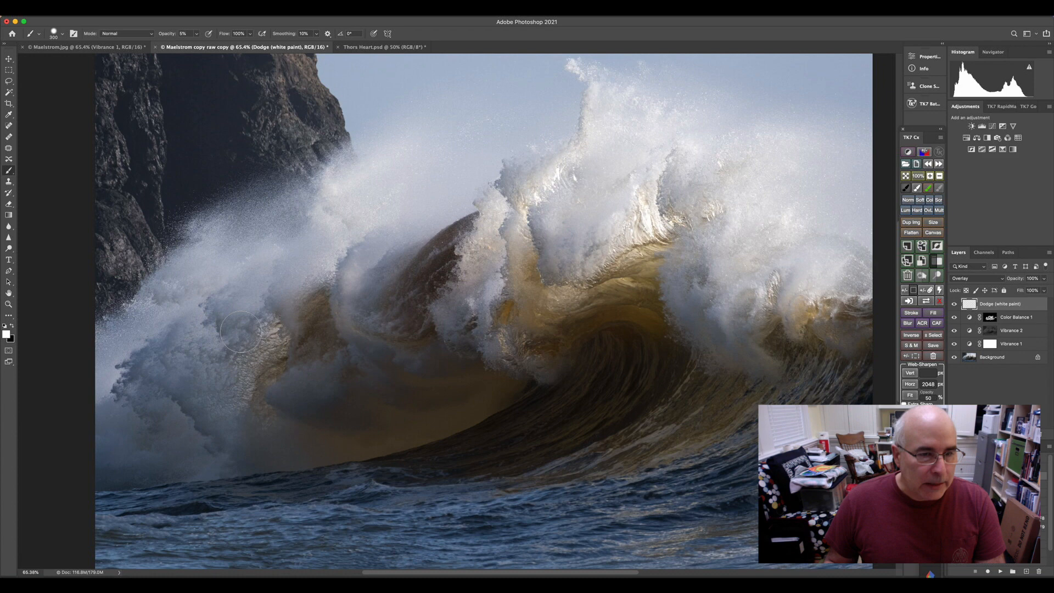
Paint white at 5% opacity over the left foam and inside the golden curl to brighten them
{"action": "left_click_drag", "start_coordinate": [242, 330], "coordinate": [305, 370]}
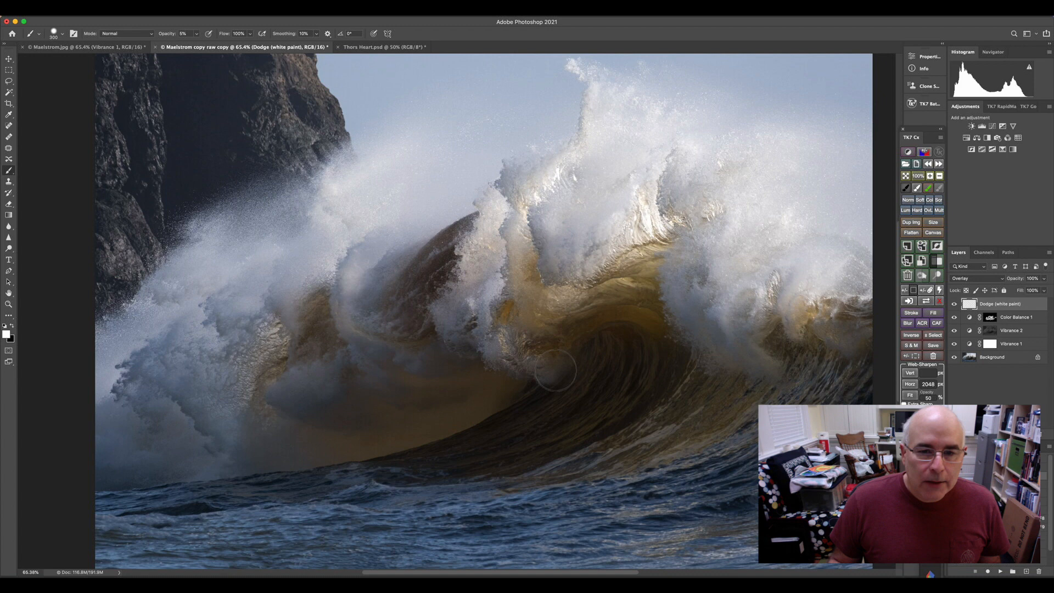
{"action": "mouse_move", "coordinate": [598, 234]}
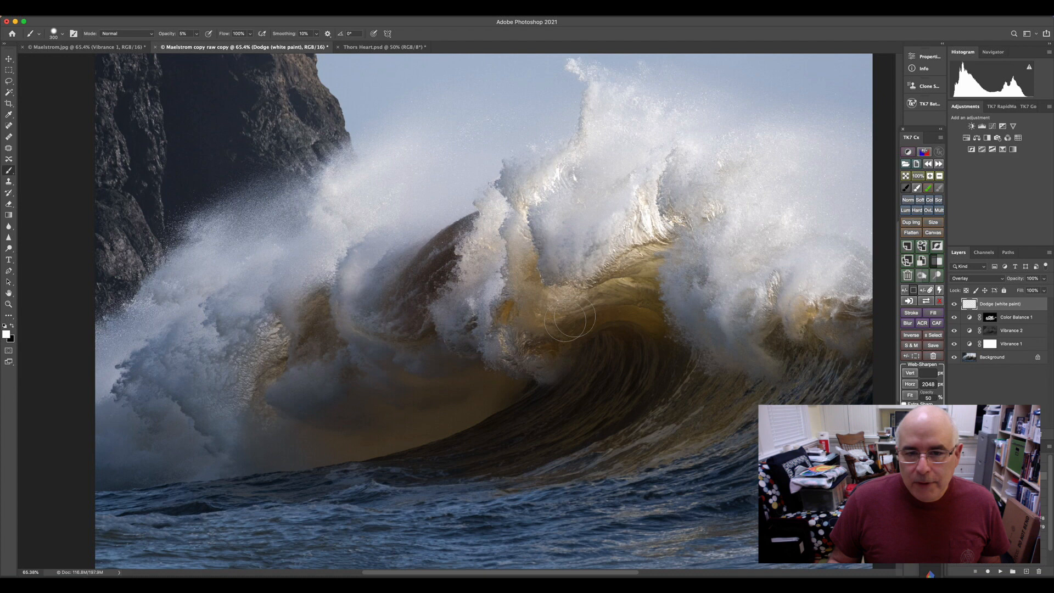
{"action": "left_click_drag", "start_coordinate": [575, 316], "coordinate": [773, 299]}
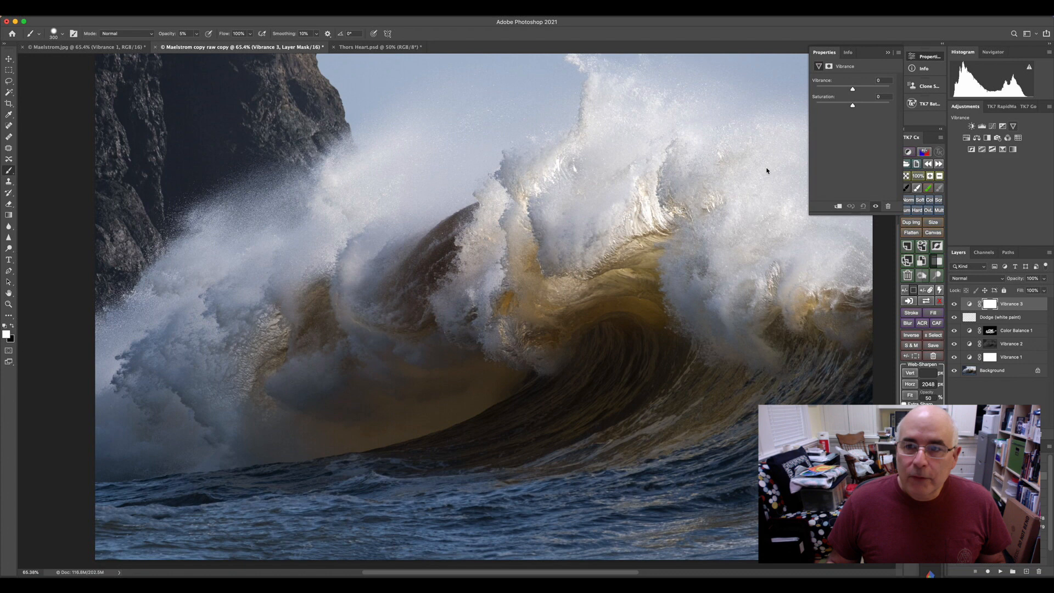
Raise the Vibrance 3 slider to boost the photo's vibrance
{"action": "left_click_drag", "start_coordinate": [852, 89], "coordinate": [861, 88]}
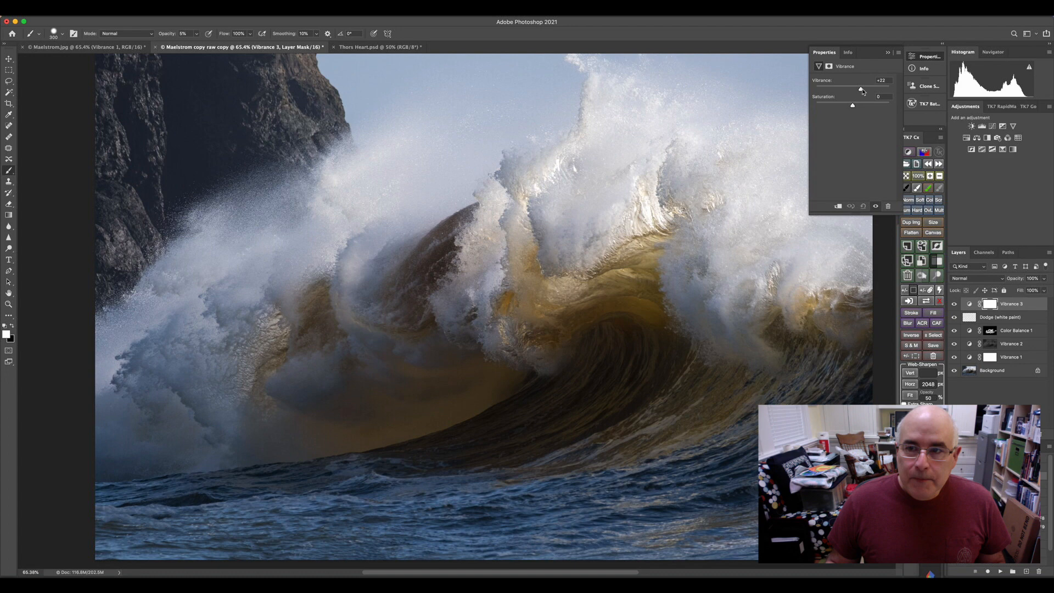
{"action": "left_click_drag", "start_coordinate": [861, 89], "coordinate": [863, 89]}
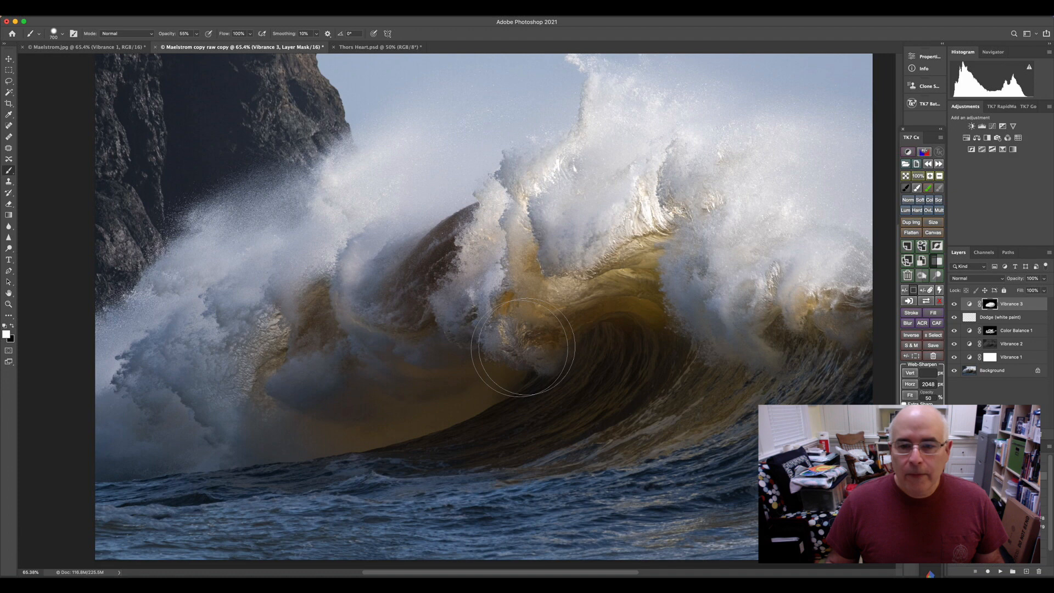
{"action": "mouse_move", "coordinate": [794, 353]}
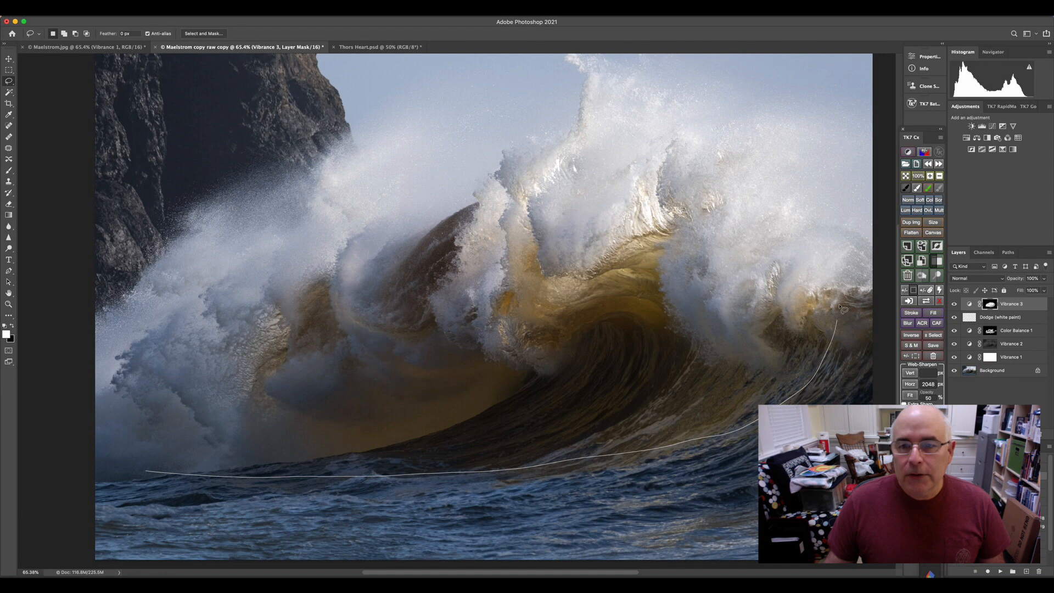
Draw a loose Lasso selection around the wave inside the image borders and complete it
{"action": "left_click_drag", "start_coordinate": [840, 309], "coordinate": [184, 181]}
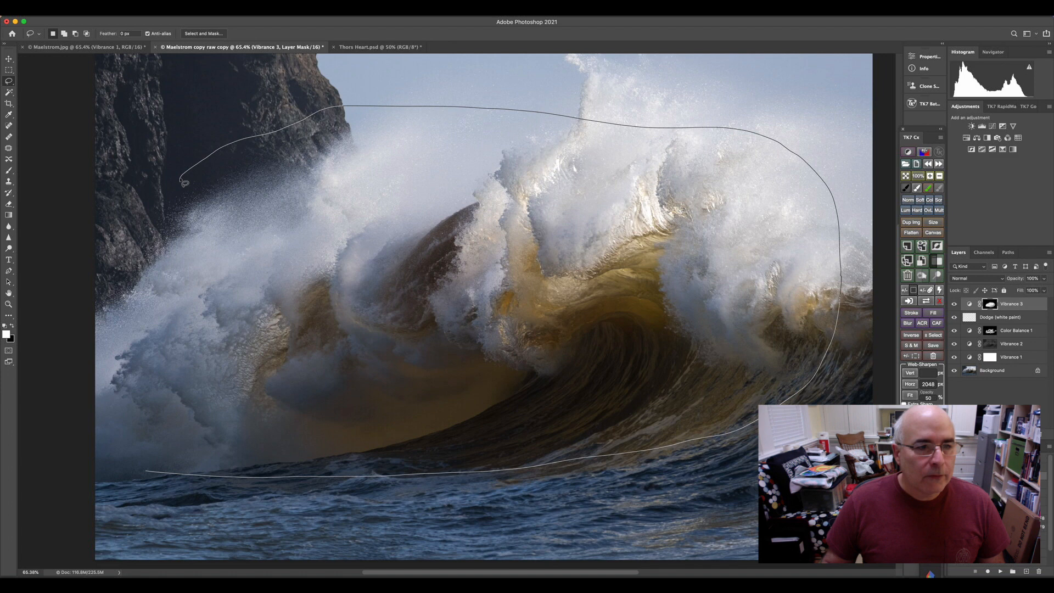
{"action": "left_click", "coordinate": [184, 475]}
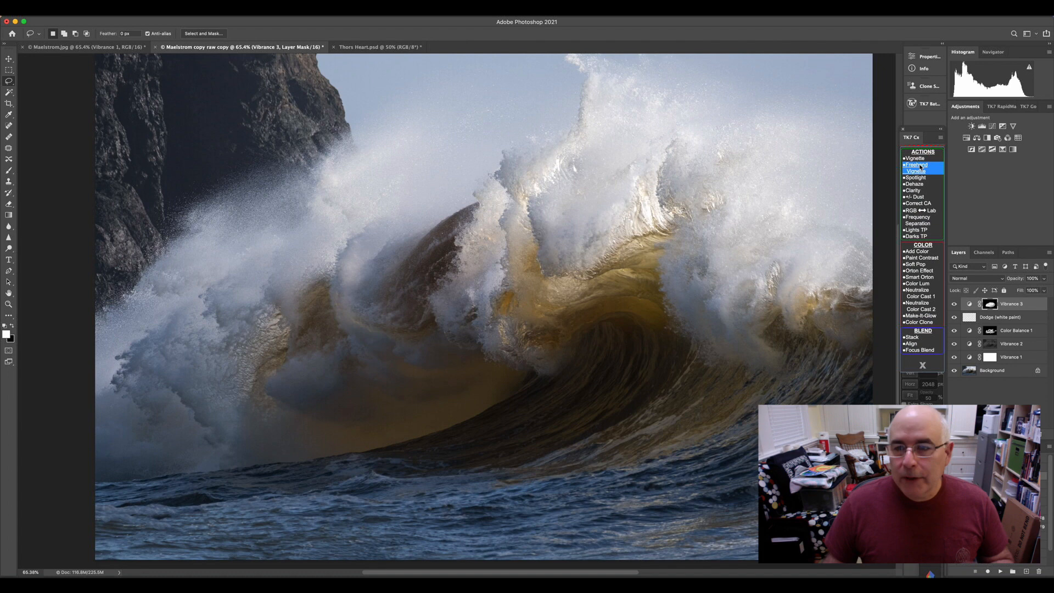
Run the TK Freehand Vignette action on the selection and accept the Gaussian Blur softening
{"action": "left_click", "coordinate": [915, 165]}
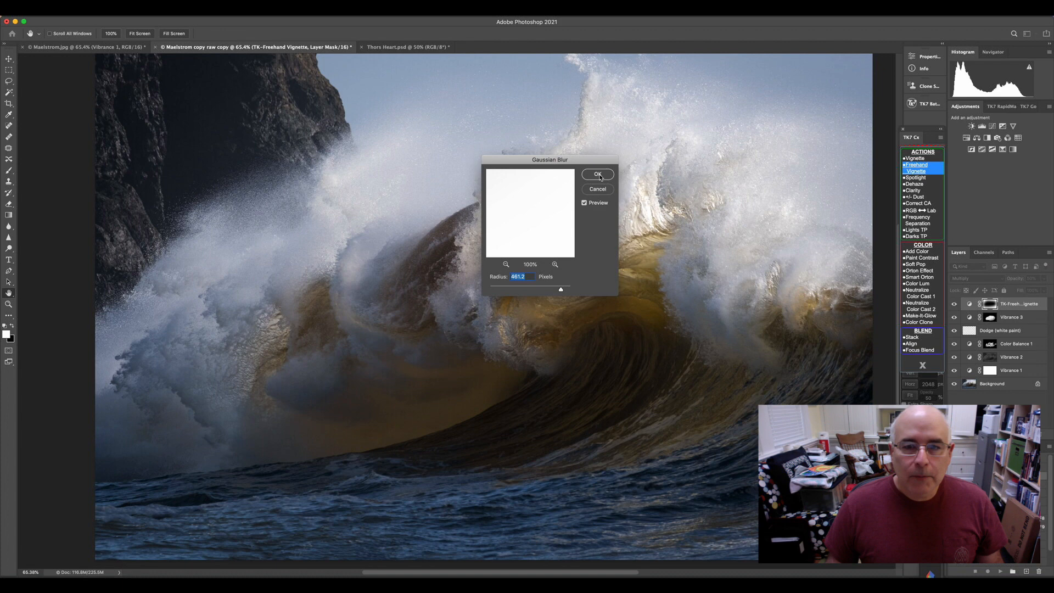
{"action": "left_click", "coordinate": [597, 175]}
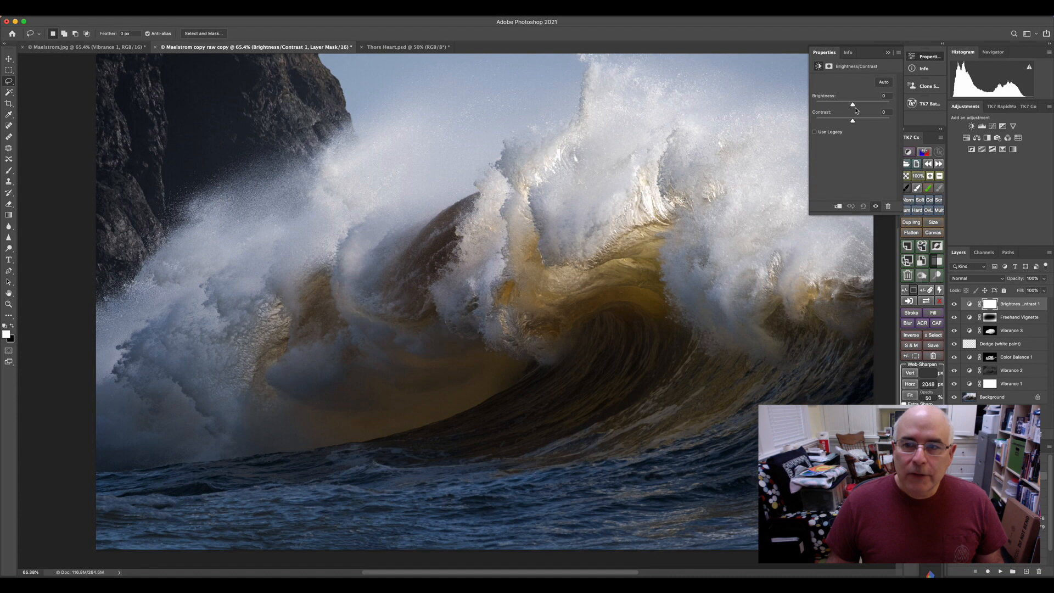
Raise the Brightness slider on the new Brightness/Contrast layer
{"action": "left_click_drag", "start_coordinate": [852, 103], "coordinate": [858, 103]}
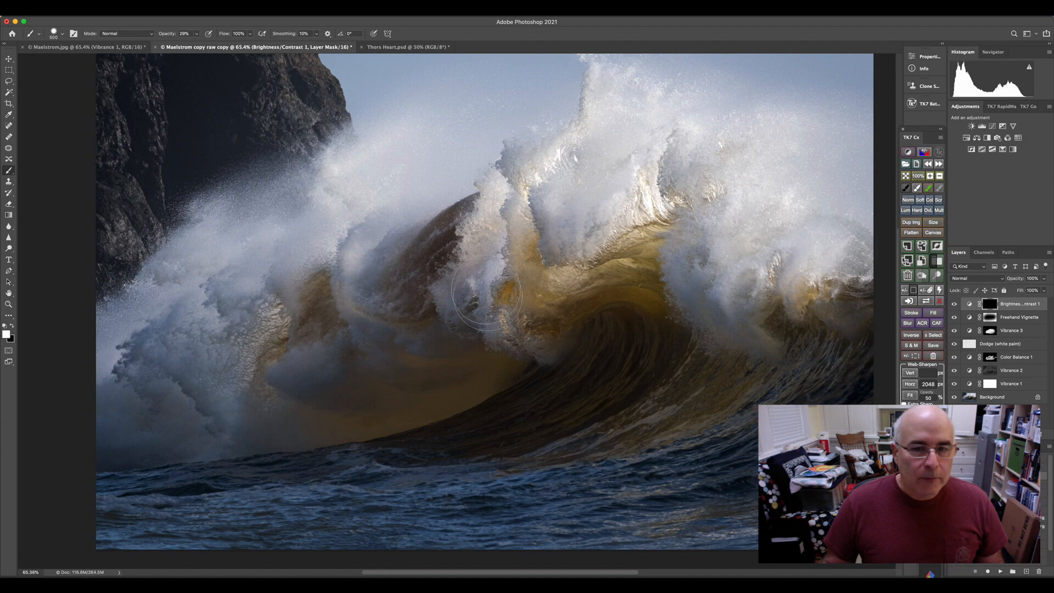
Paint low-opacity white on the mask to brighten the centre of the wave's curl
{"action": "left_click_drag", "start_coordinate": [484, 295], "coordinate": [544, 316]}
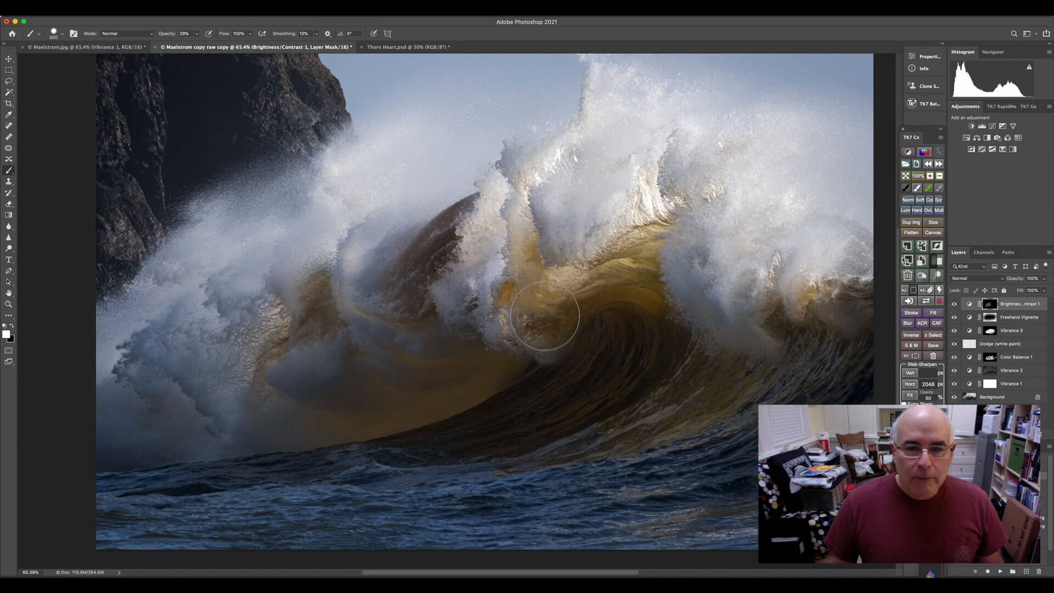